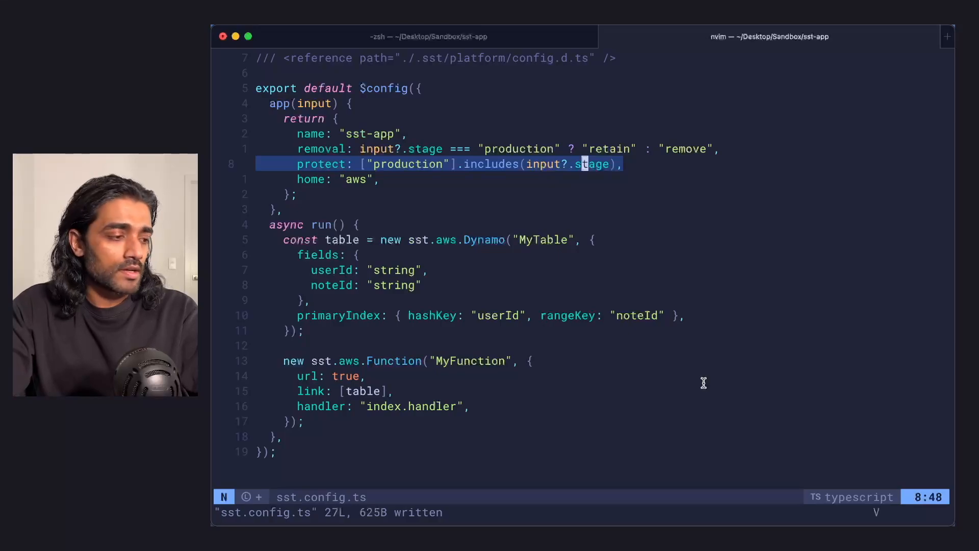
Run npx sst remove --stage production and see it refused as a protected stage
left_click(427, 37)
type("npx sst remove --stage production")
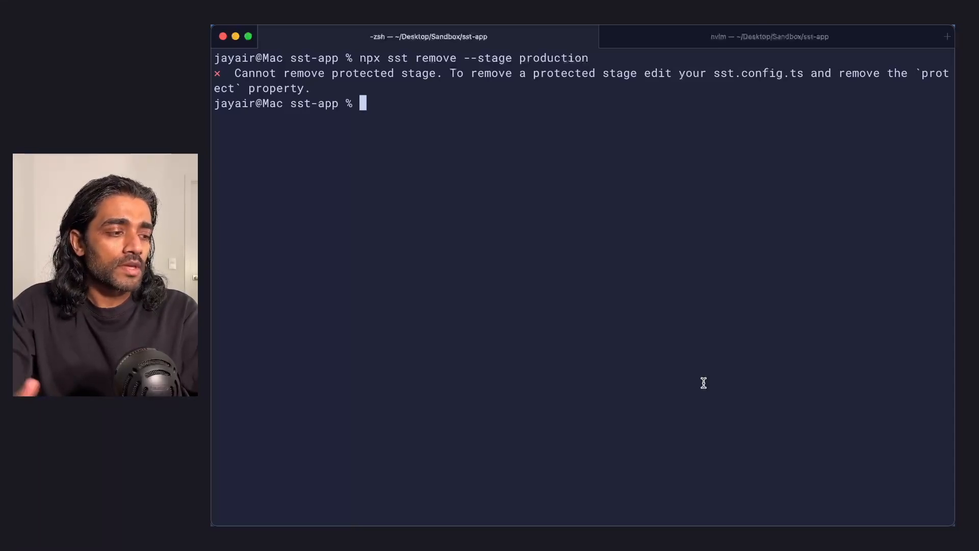
mouse_move(443, 357)
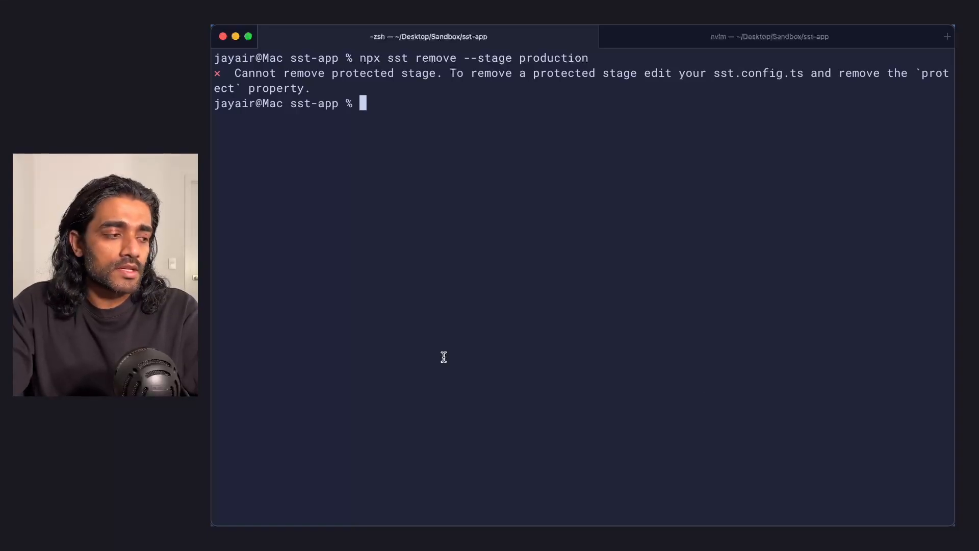
Edit the protect line in sst.config.ts so production is unprotected, and save with :w
left_click(770, 37)
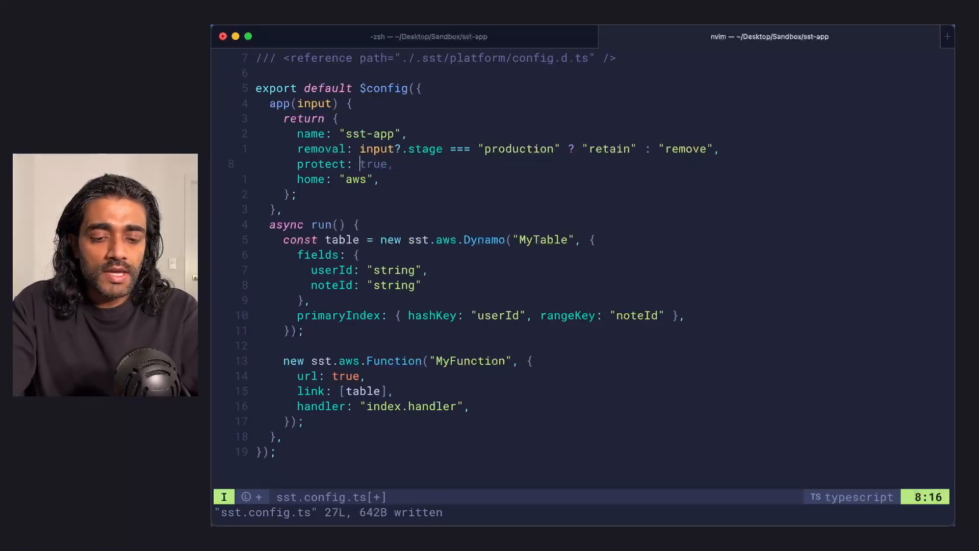
key("Escape")
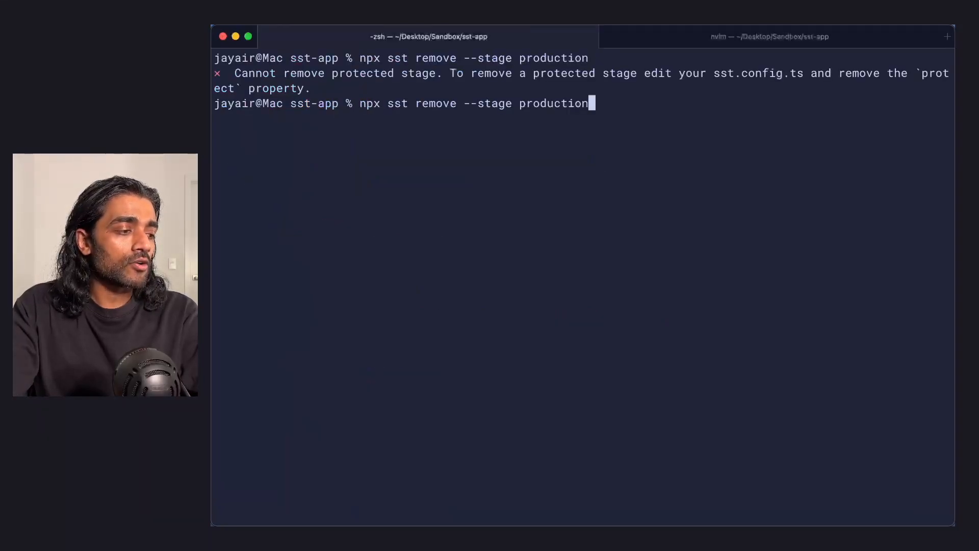
Run npx sst remove --stage production again, then view the DynamoDB tables list
key("Return")
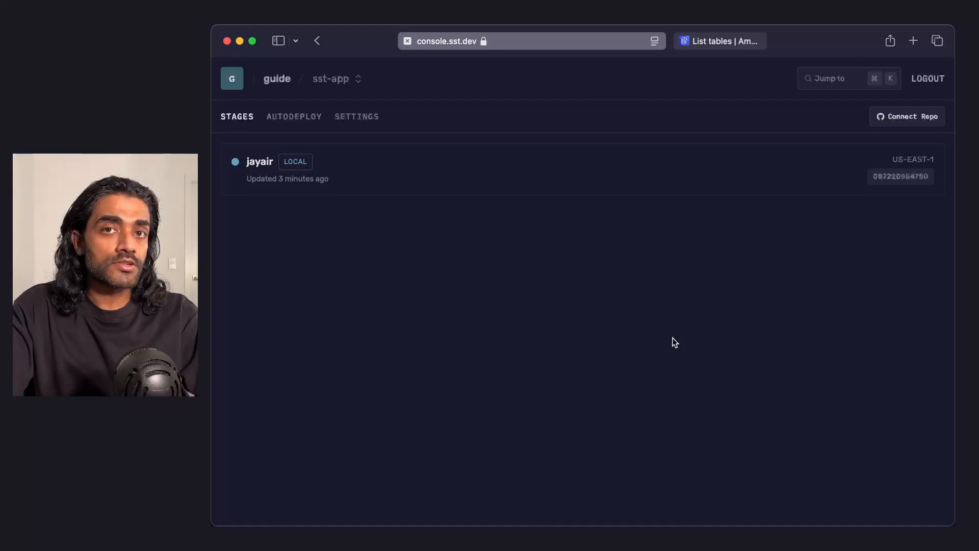
mouse_move(714, 59)
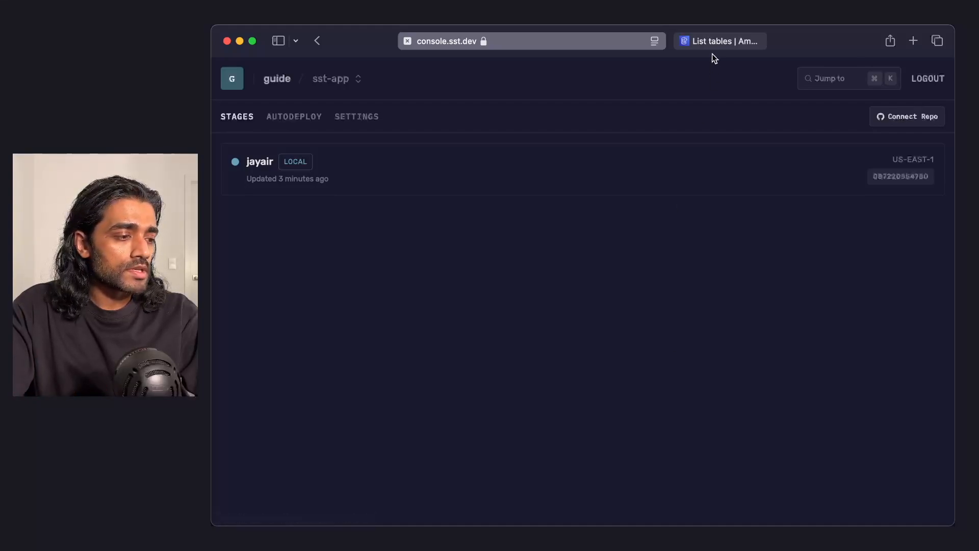
left_click(719, 41)
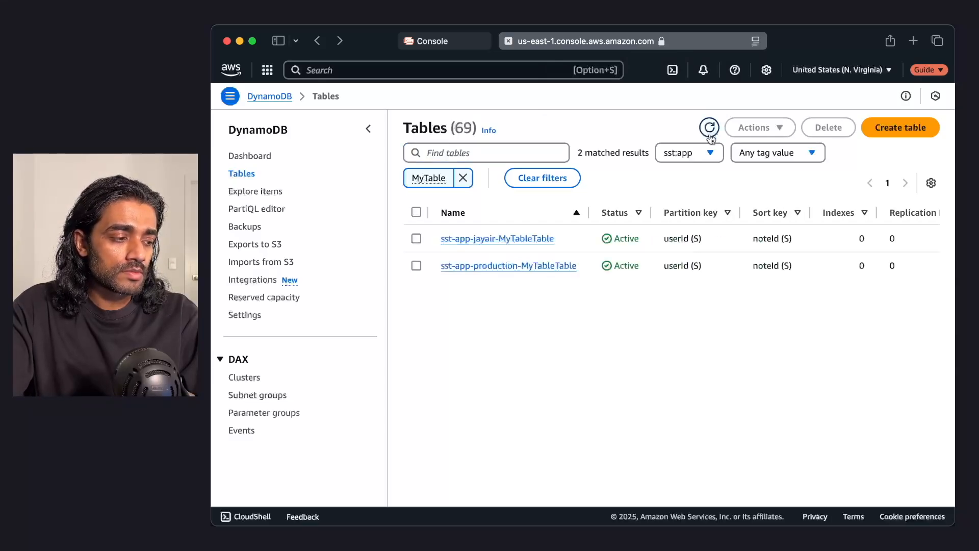
mouse_move(496, 238)
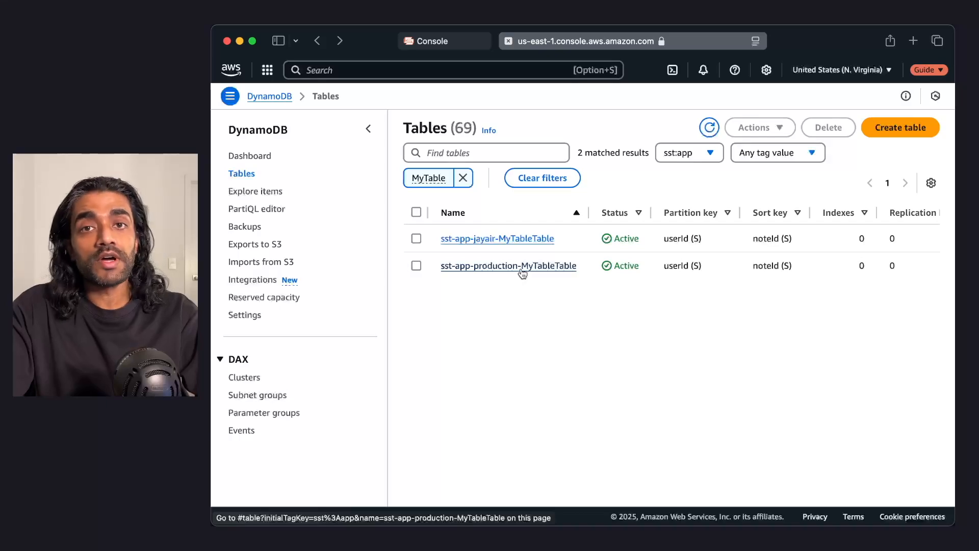
View sst-app-production-MyTableTable, still Active in DynamoDB after the removal
left_click(508, 265)
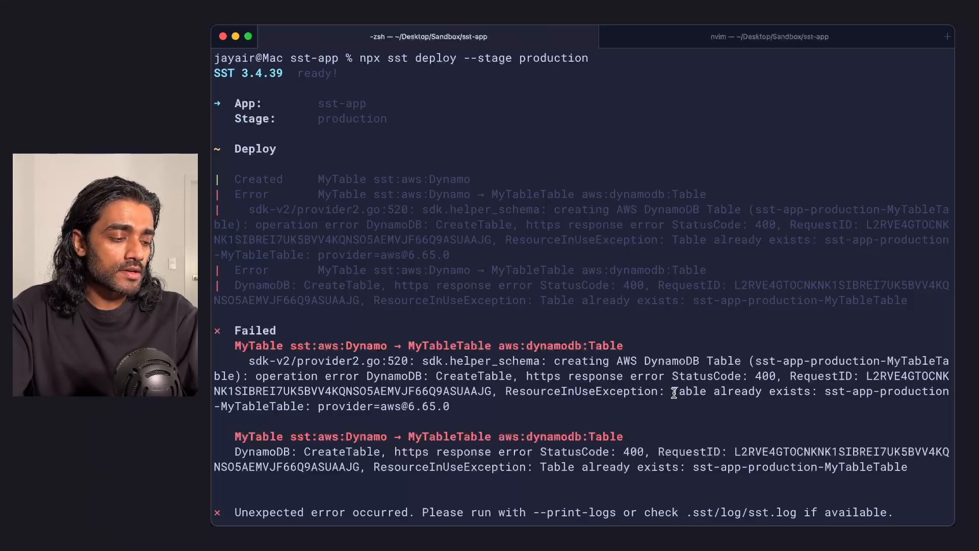
mouse_move(709, 412)
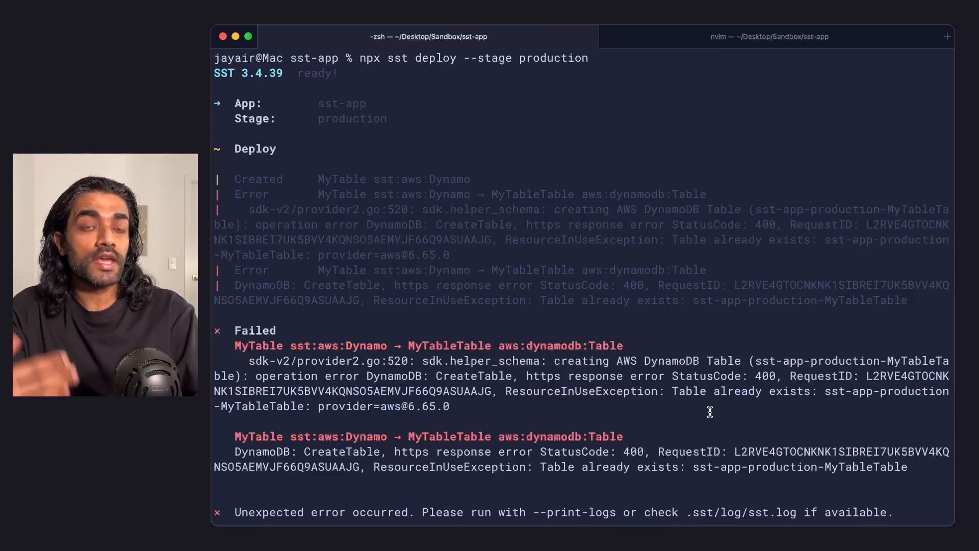
mouse_move(806, 332)
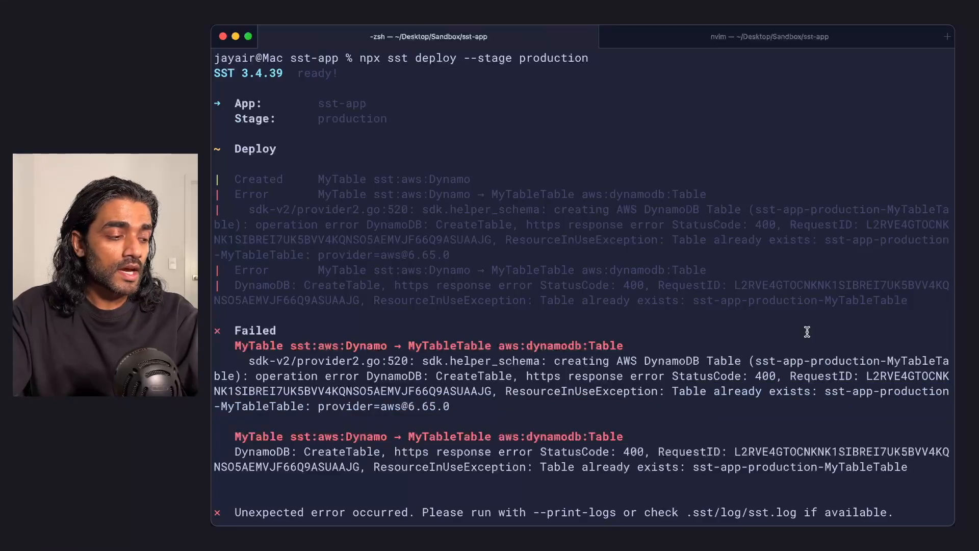
Redeploy production after the ResourceInUseException until it imports the existing MyTable
left_click(769, 37)
type("npx sst deploy --stage production")
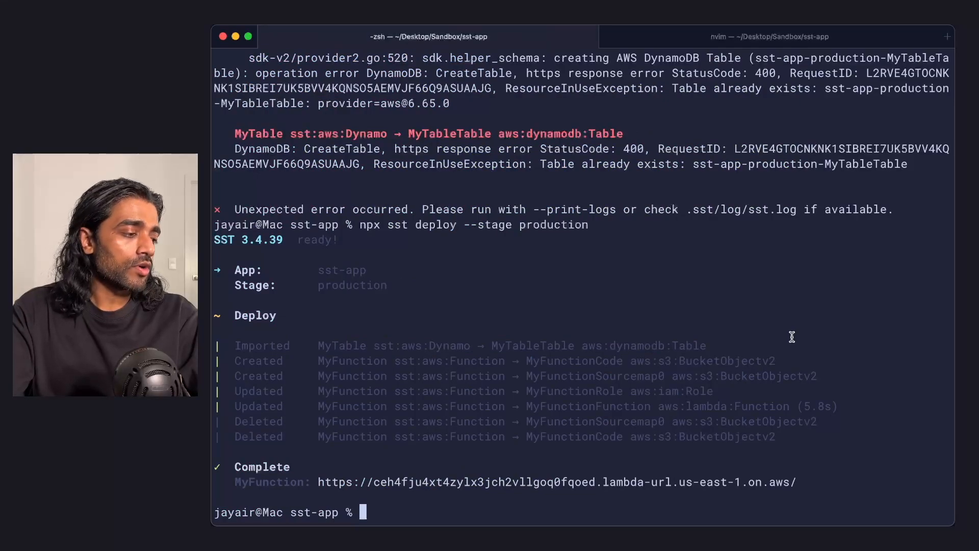
mouse_move(269, 347)
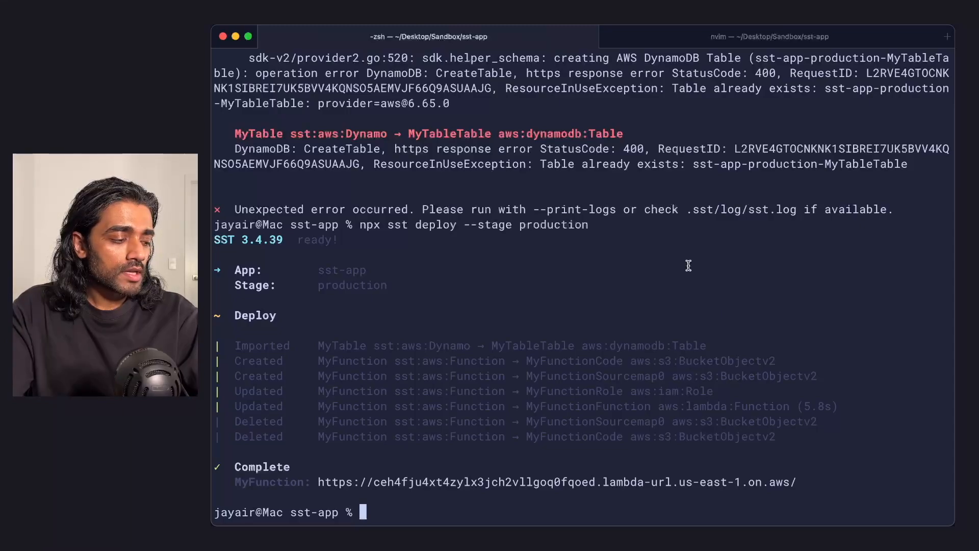
left_click(770, 37)
type("npx sst deploy --stage production")
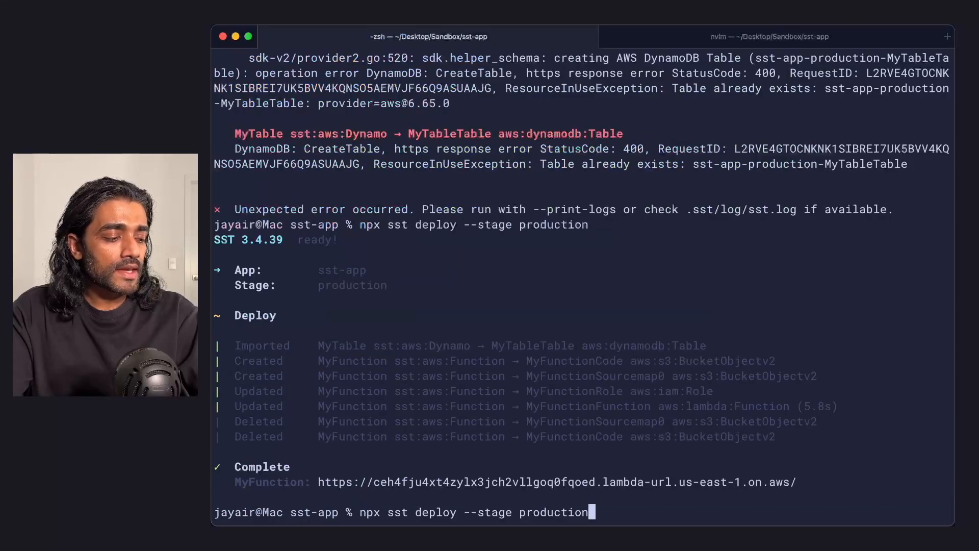
Start npx sst deploy --stage production once more
key("Return")
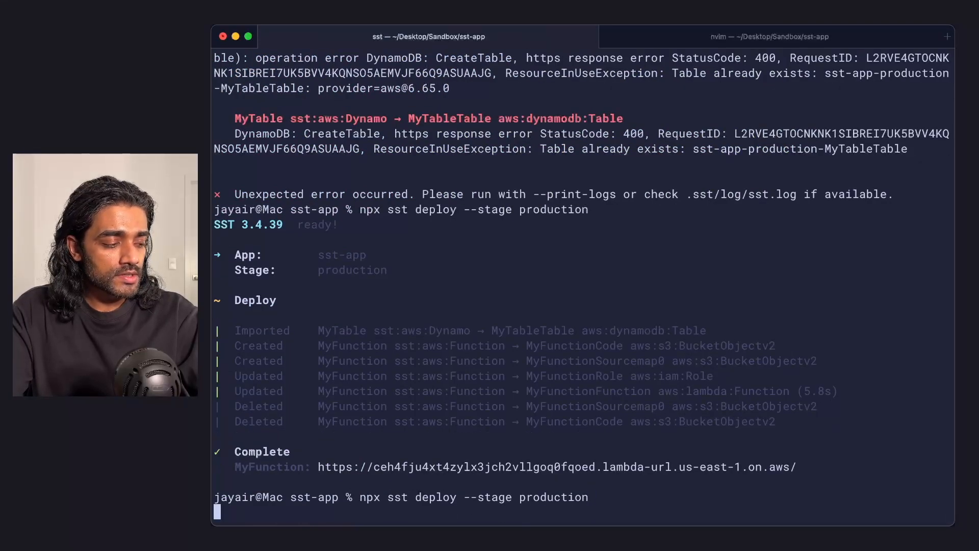
key("Return")
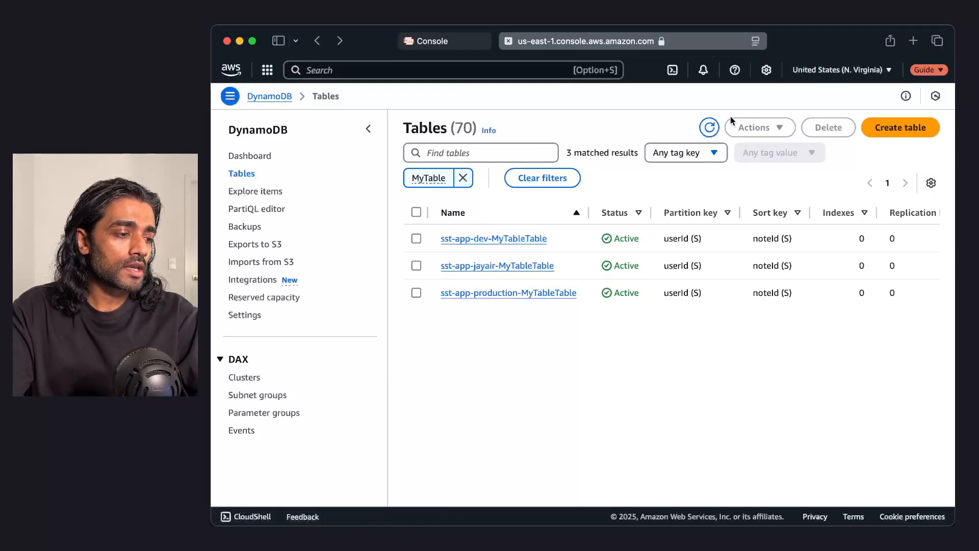
mouse_move(508, 292)
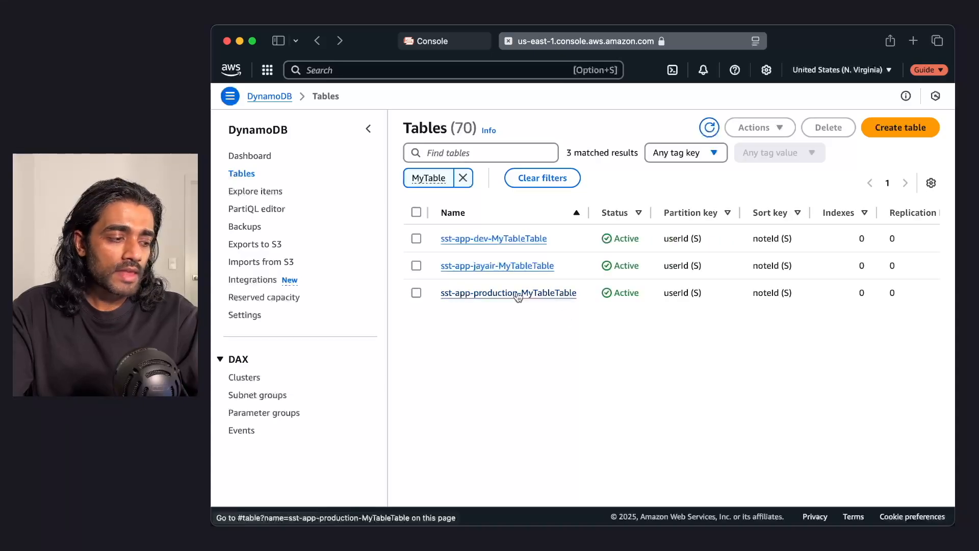
View sst-app-production-MyTableTable among the three MyTable tables in DynamoDB
left_click(508, 292)
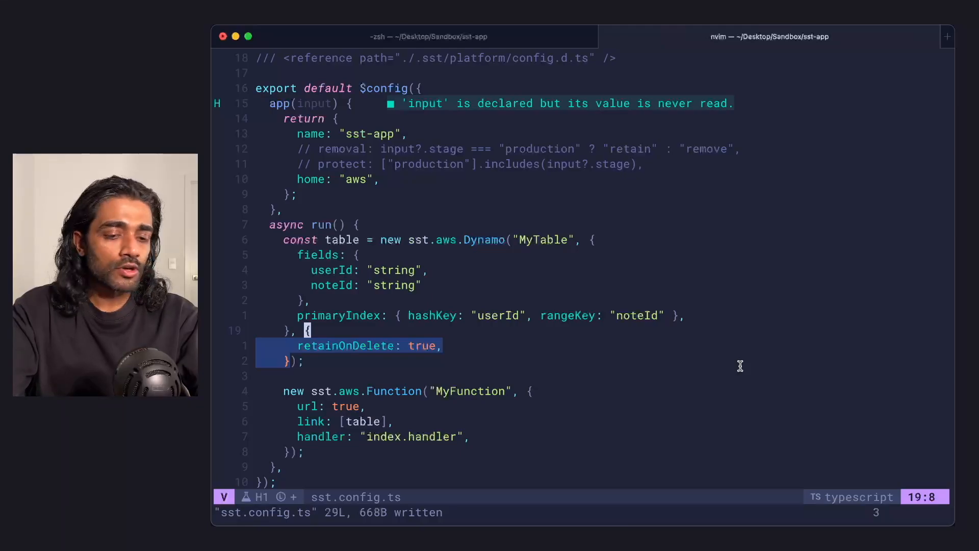
Comment out removal and protect, give MyTable { retainOnDelete: true }, and save
key("Escape")
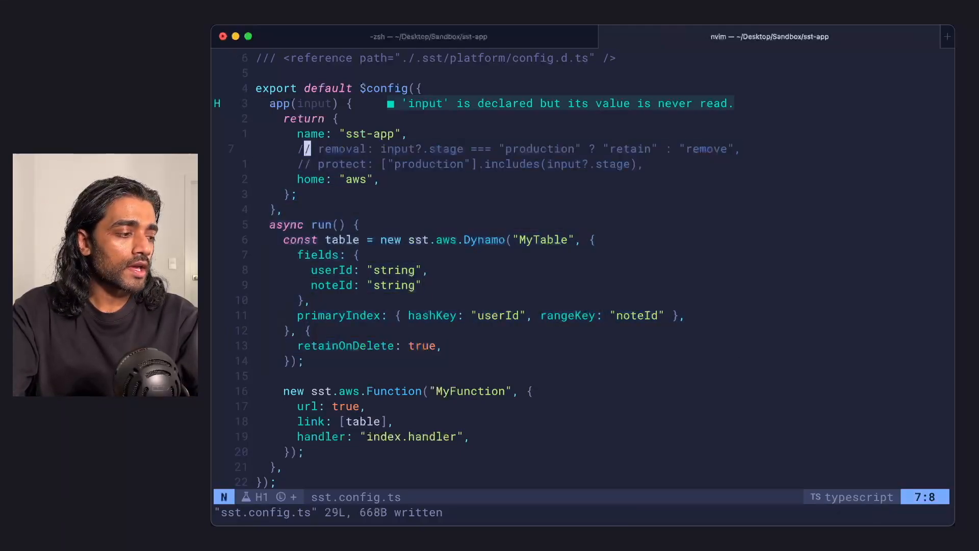
key("V")
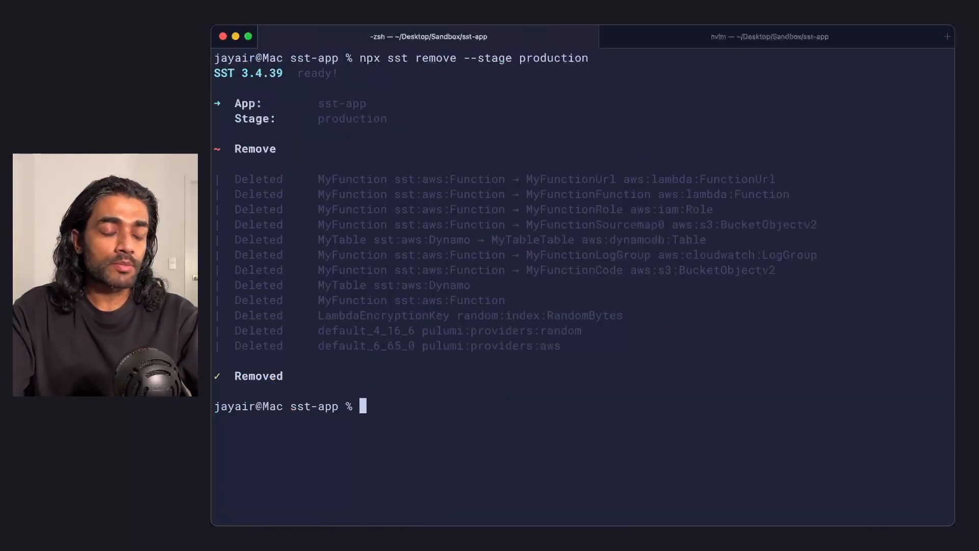
mouse_move(741, 371)
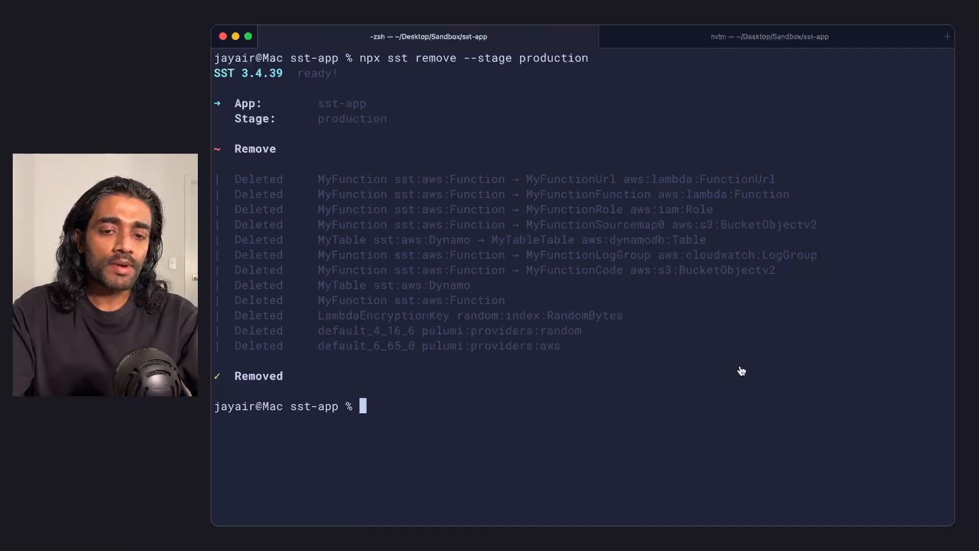